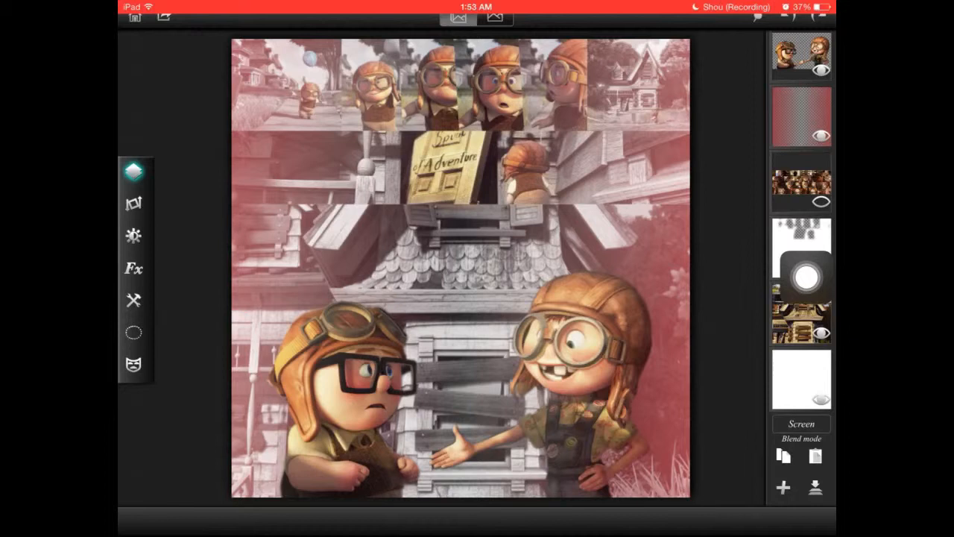
Fill the eight collage frames with stills chosen from the Up album and apply them.
click(800, 181)
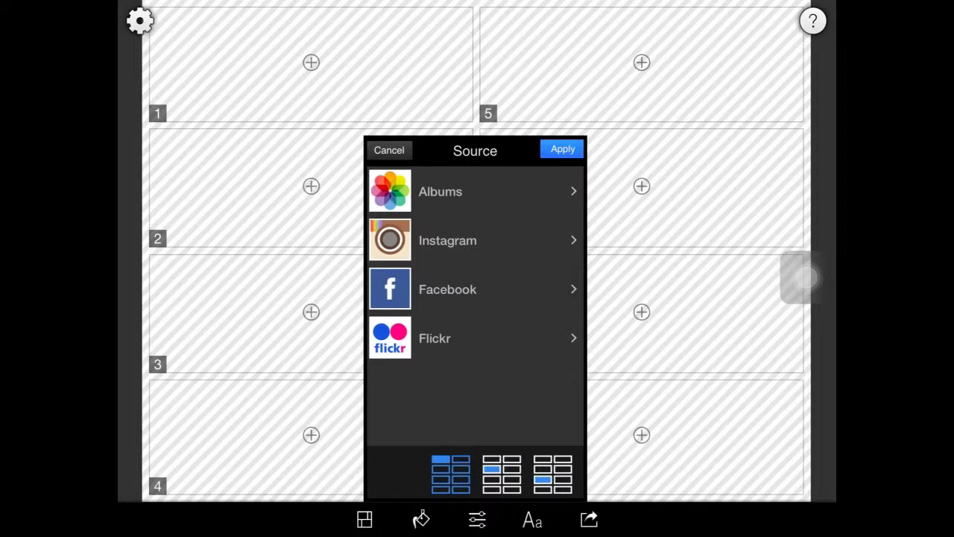
click(440, 191)
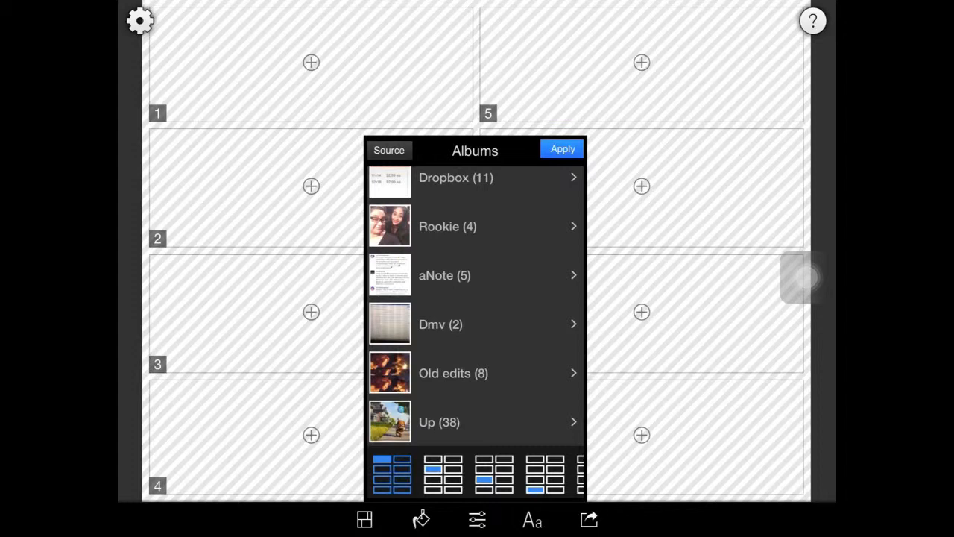
click(438, 422)
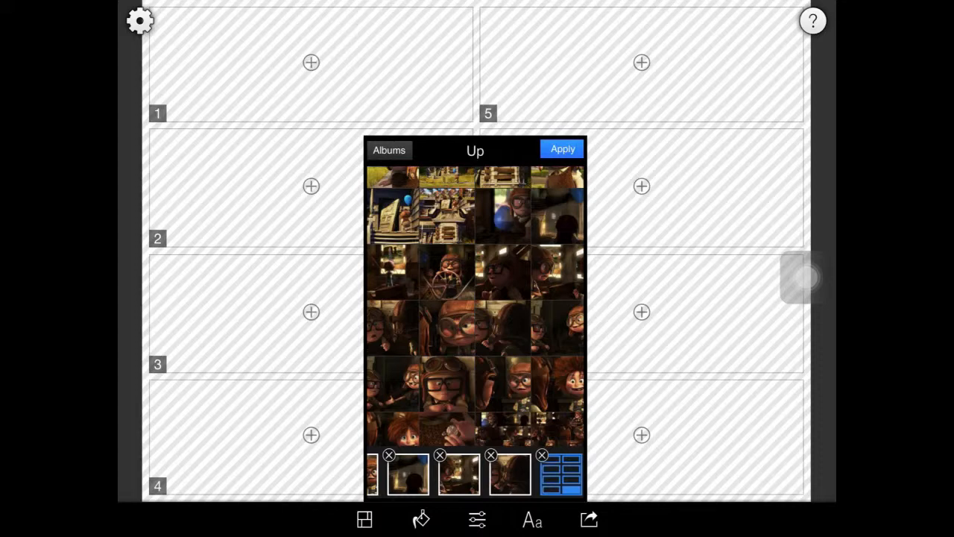
click(562, 149)
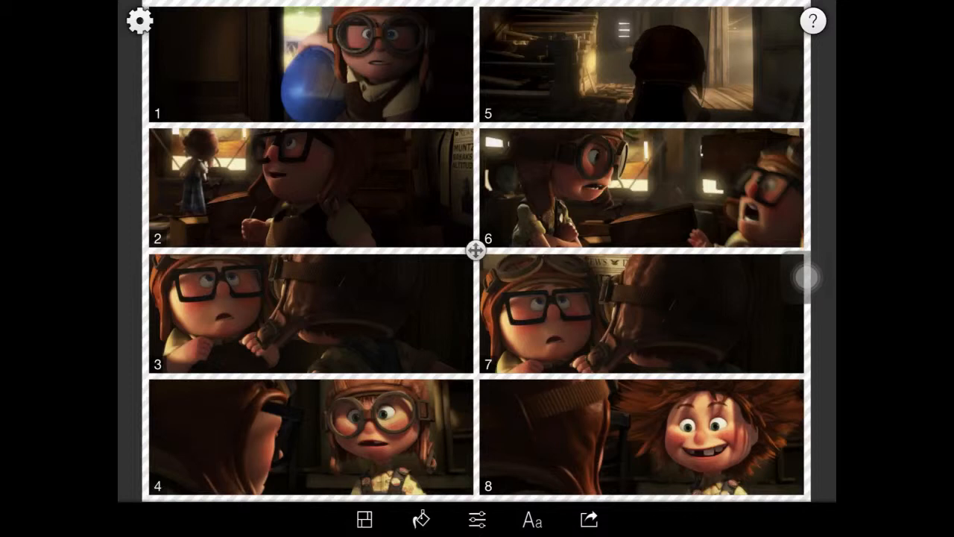
Remove the collage borders so the Up stills meet edge to edge.
click(363, 519)
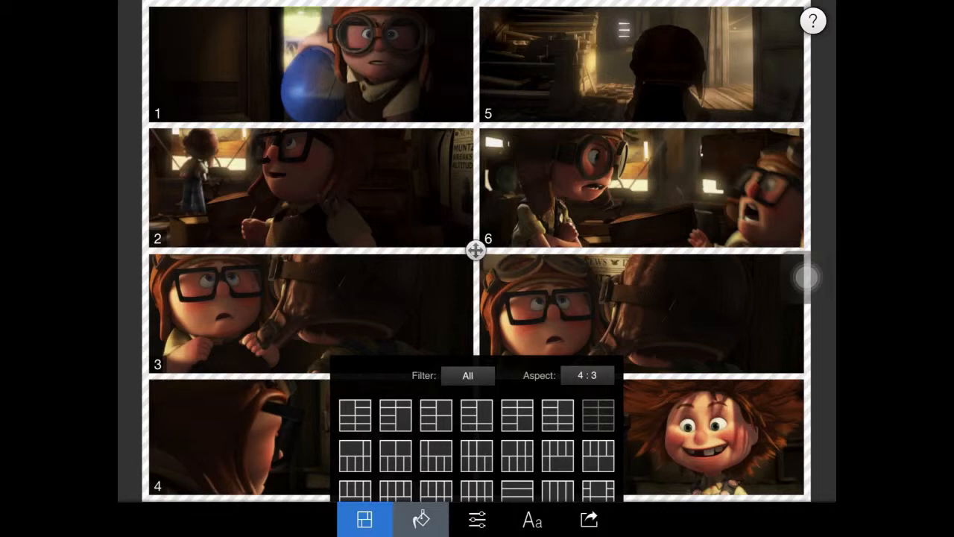
click(477, 519)
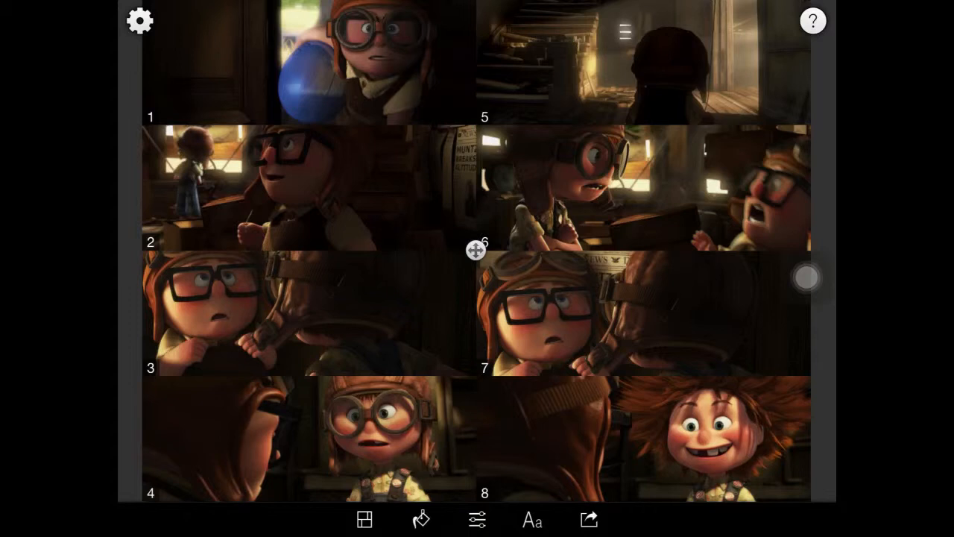
click(588, 519)
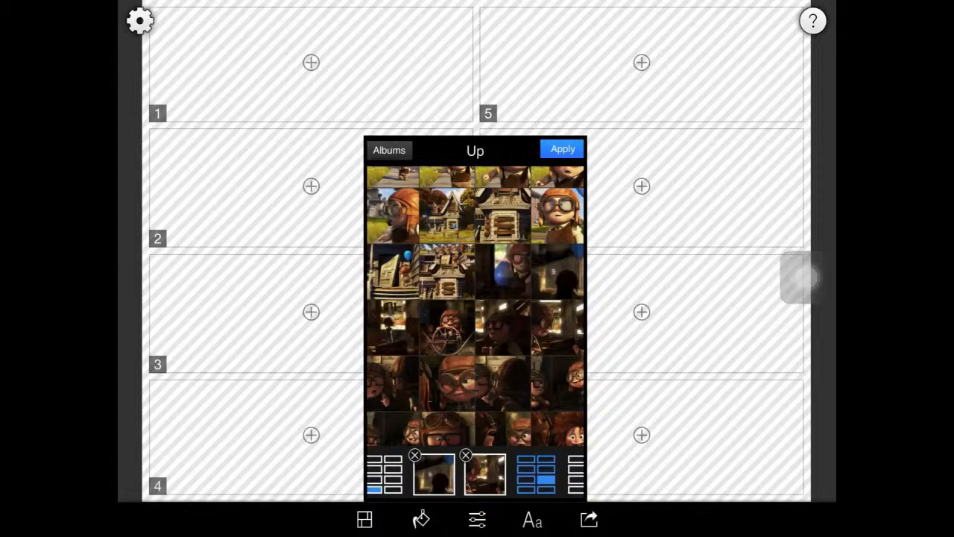
Add another Up still to the new eight-frame collage's selection.
click(562, 150)
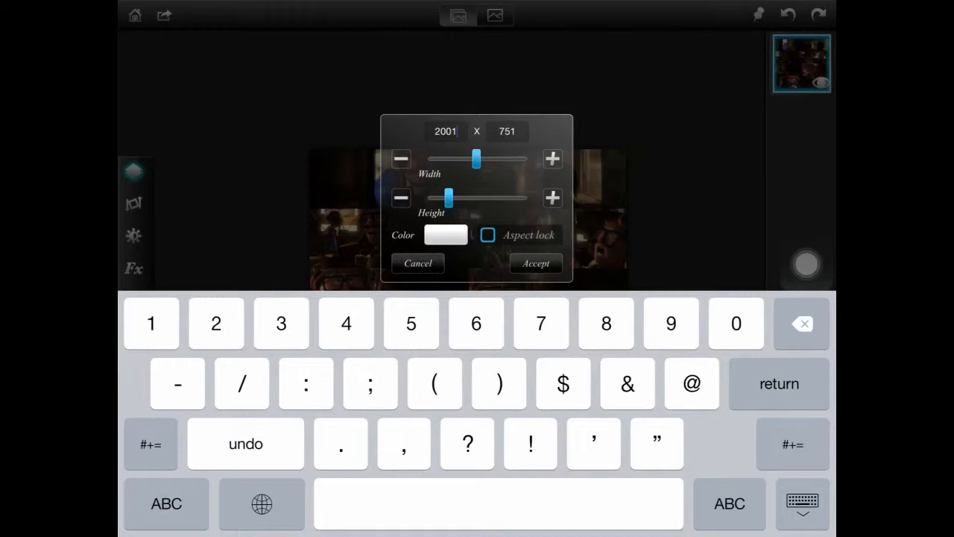
Accept the 2001 x 751 canvas size and reach the collage layer's options.
click(535, 262)
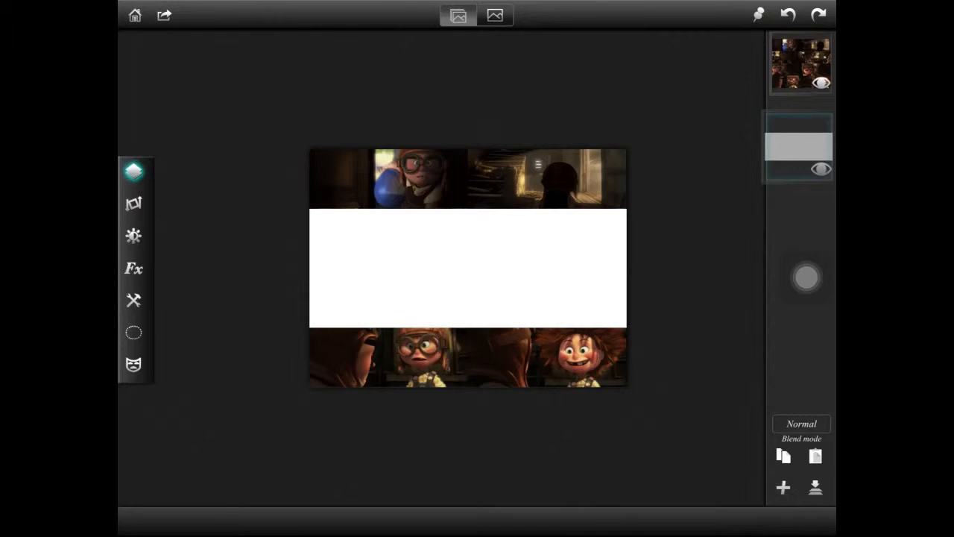
click(134, 203)
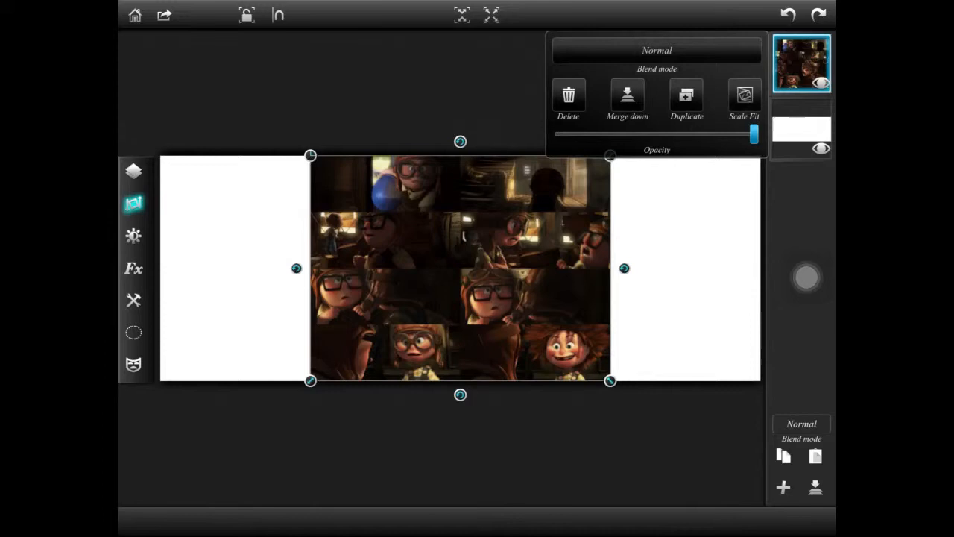
Duplicate the collage layer to make a second copy for the other half of the canvas.
click(278, 15)
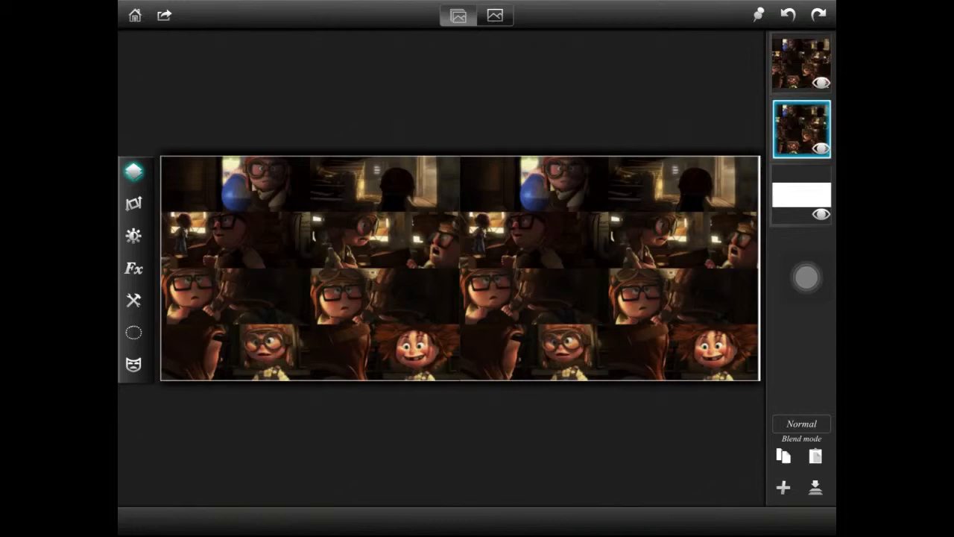
Crop the doubled collage tight to the outer edges of the stills and confirm.
click(132, 302)
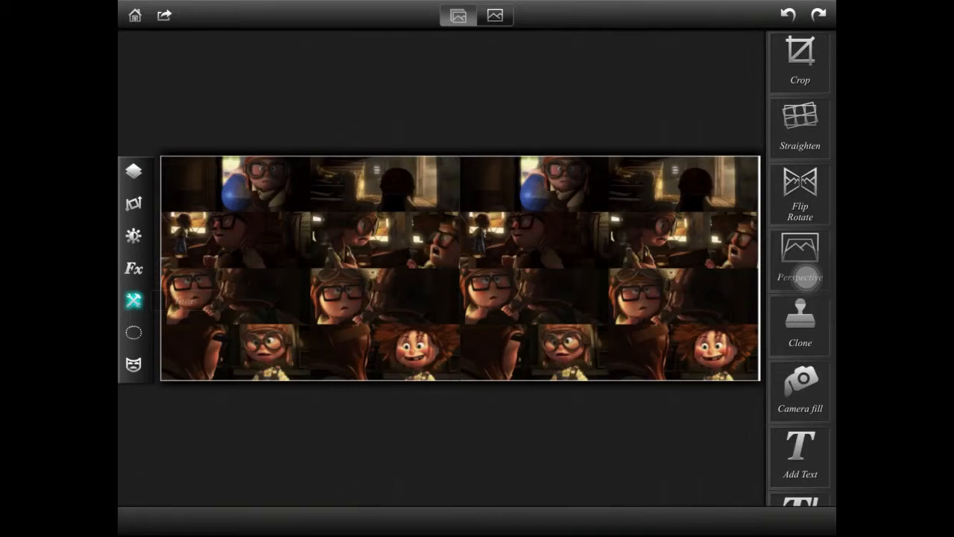
click(799, 57)
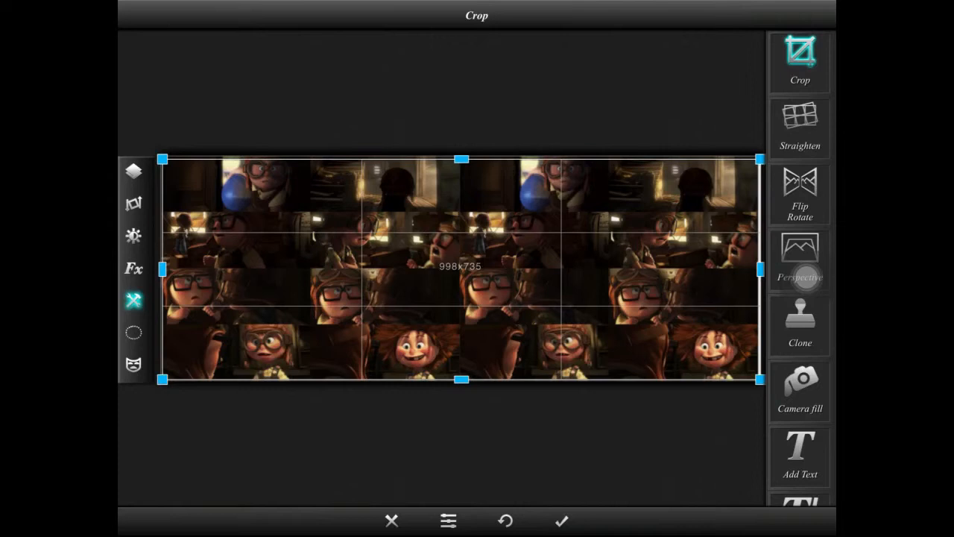
click(561, 521)
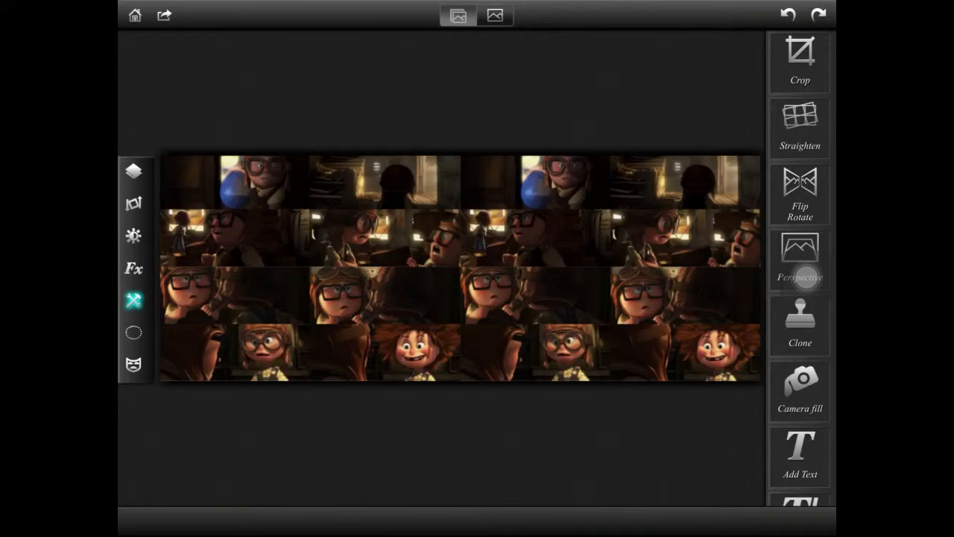